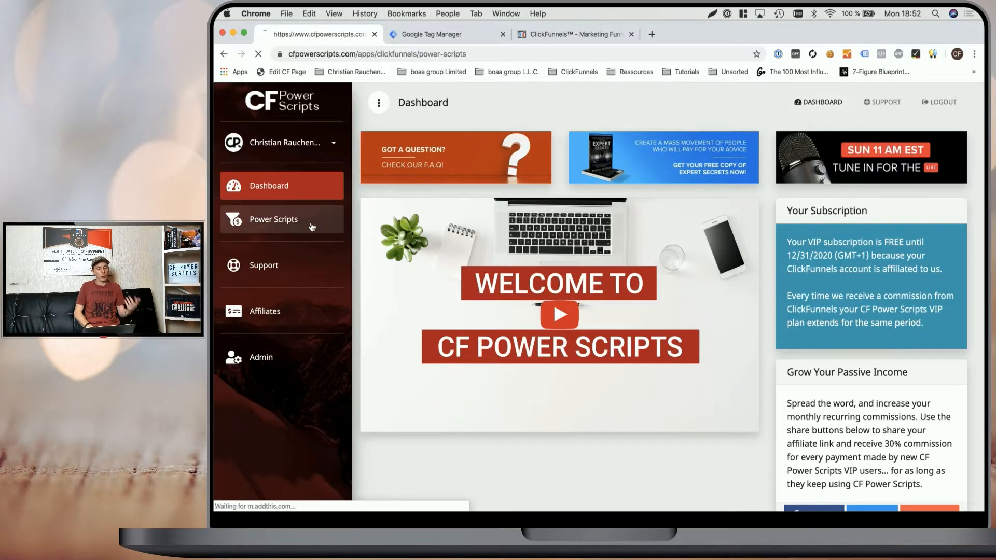
Add the CF Members Area 2.0 global power script and clone its share funnel
click(273, 219)
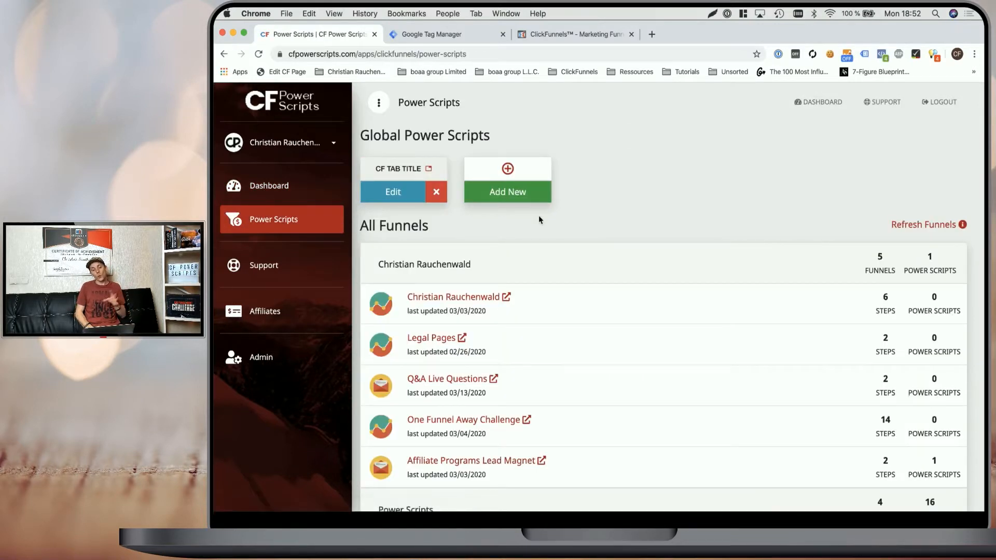
click(507, 192)
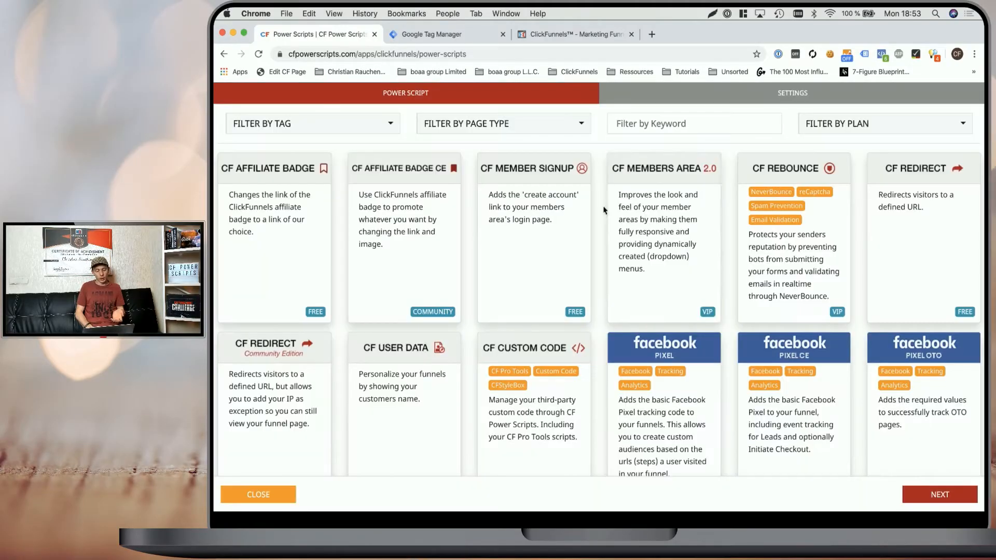
click(663, 168)
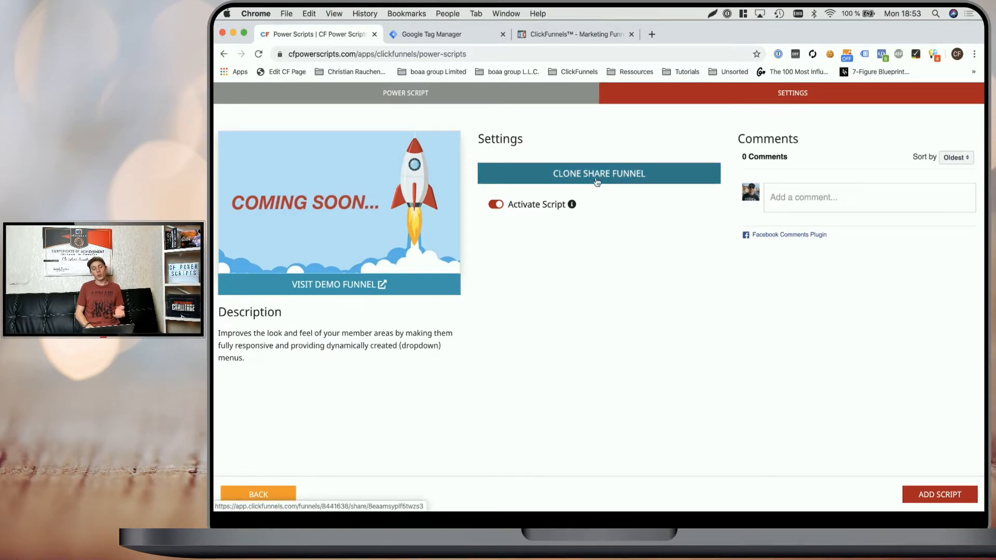
click(597, 172)
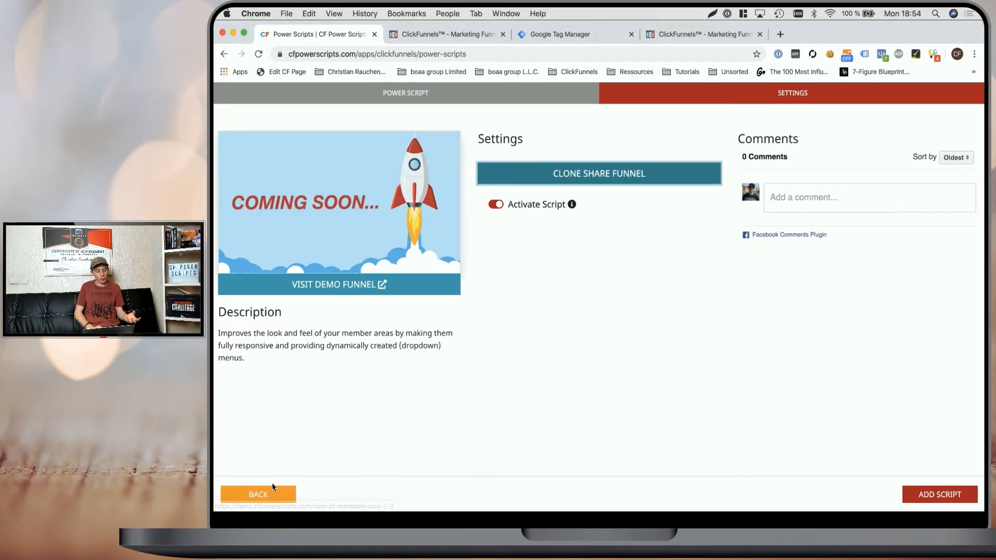
Open the Membership Area step of Share Funnel - CF Members Area 2.0 in ClickFunnels
click(258, 494)
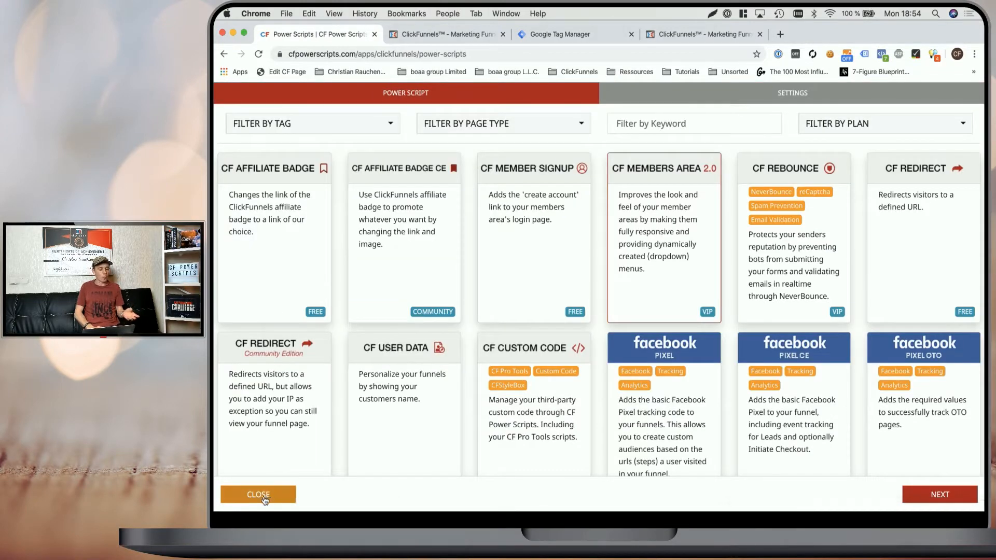
click(258, 495)
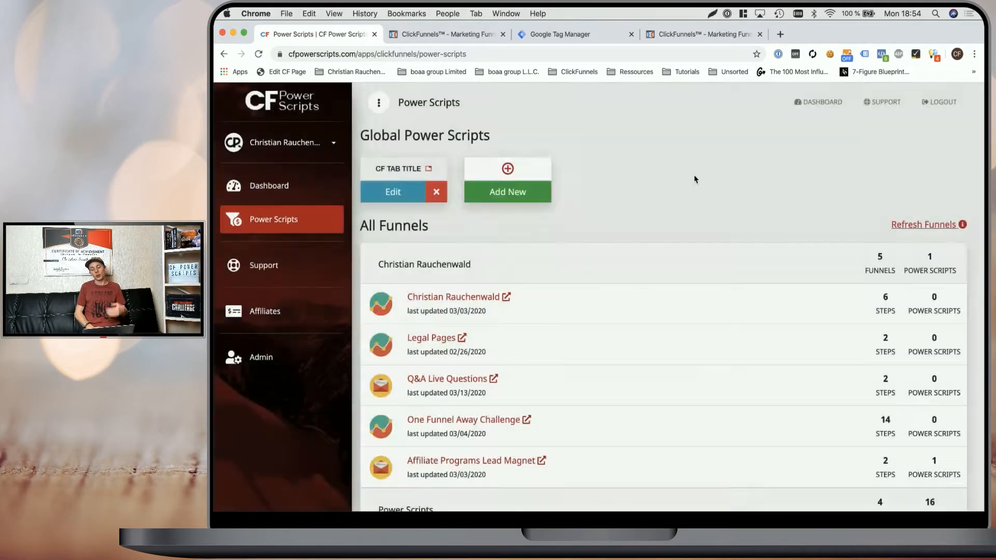
scroll(down, 3)
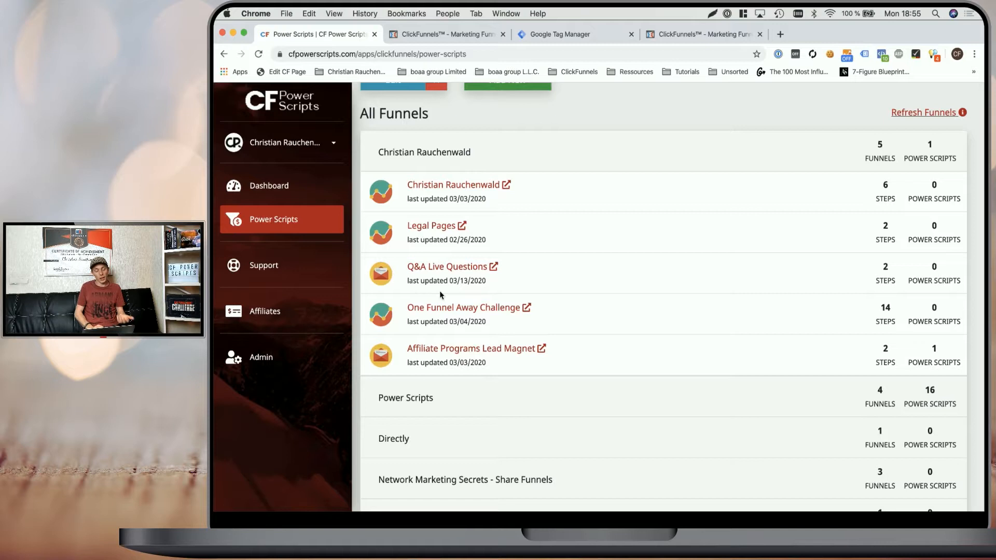
scroll(down, 3)
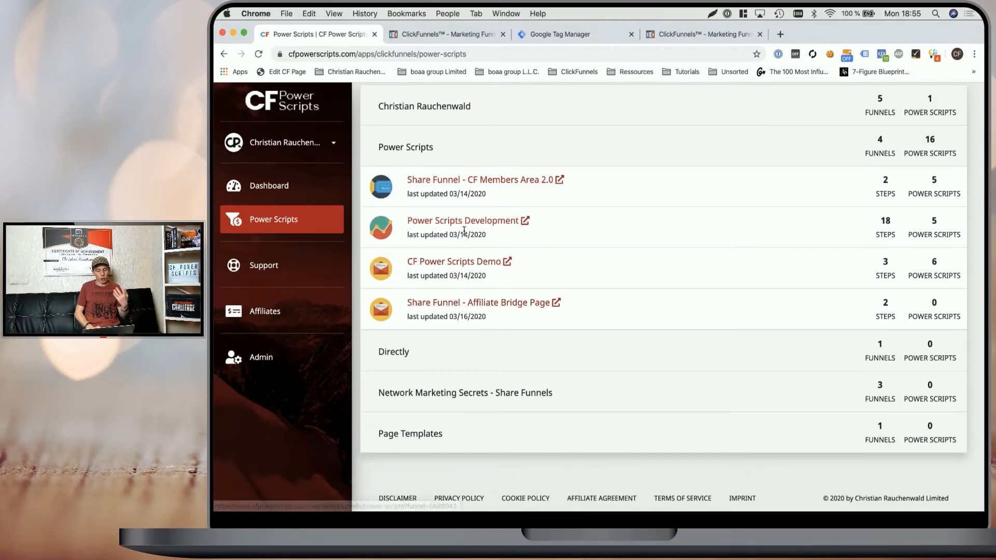
click(479, 180)
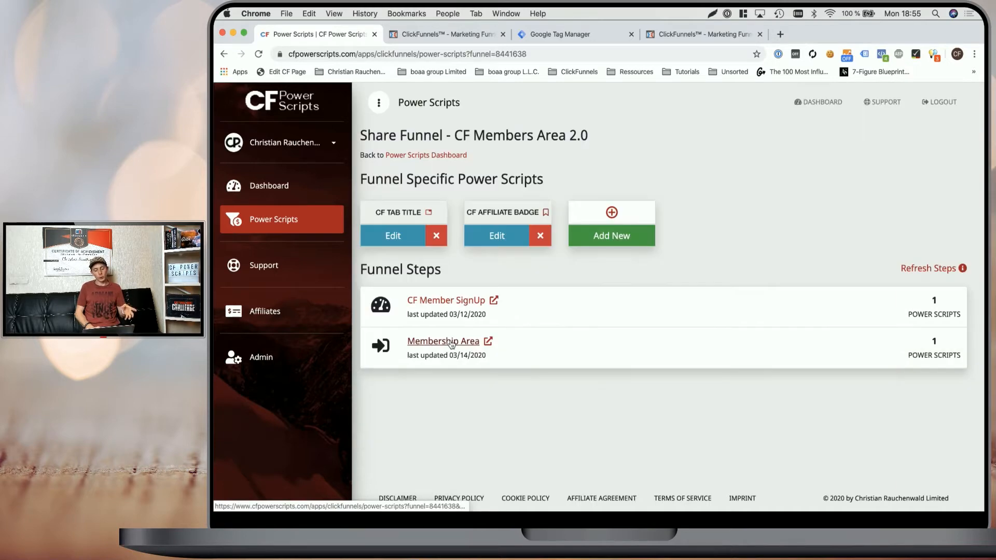
click(442, 342)
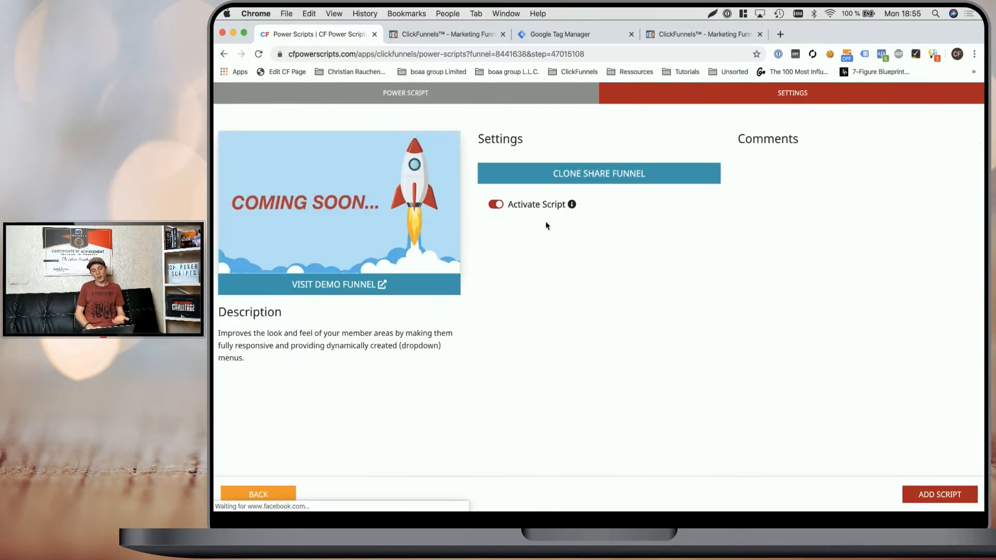
click(939, 494)
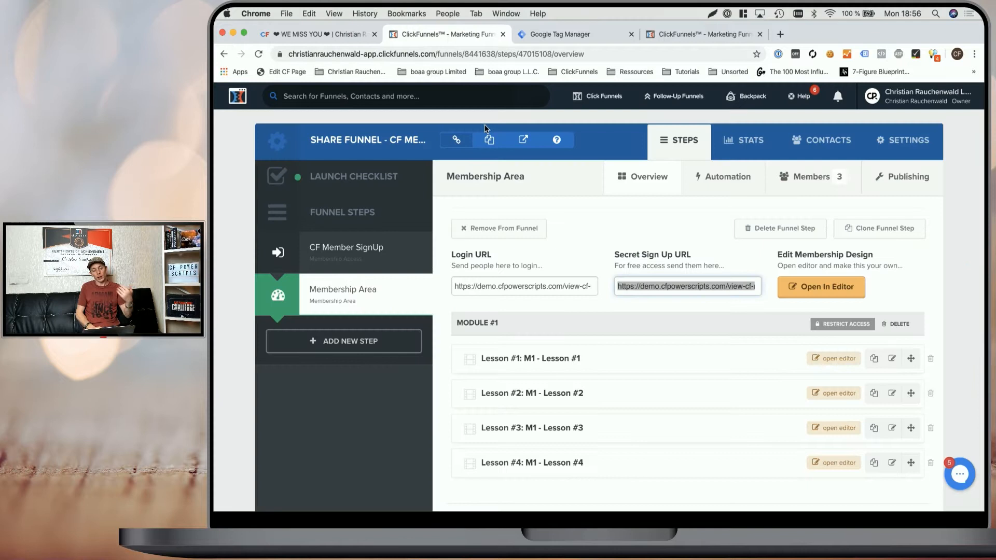
mouse_move(370, 308)
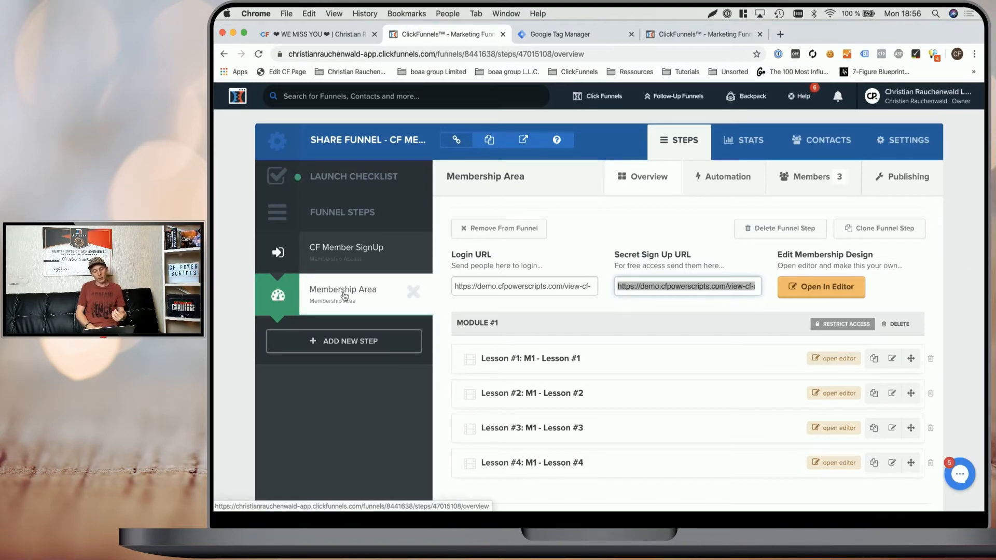
Open the membership page in the editor and save its top navigation as template #1
click(820, 286)
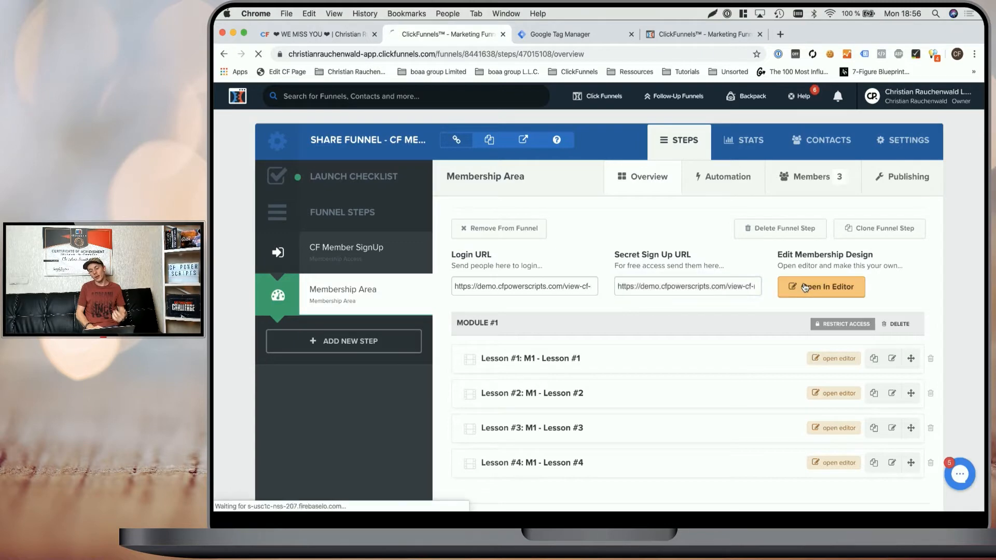
click(820, 287)
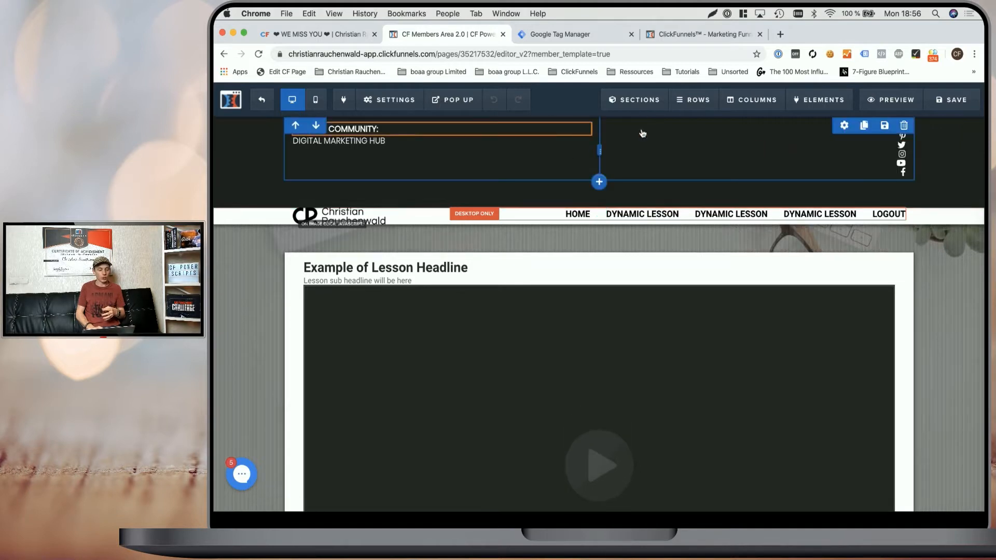
click(843, 125)
text(#)
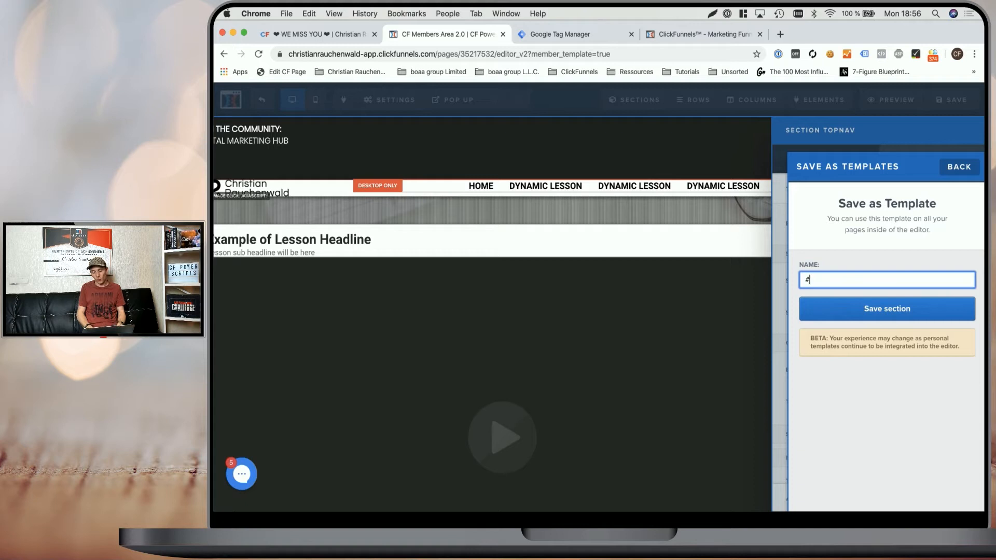
text(1)
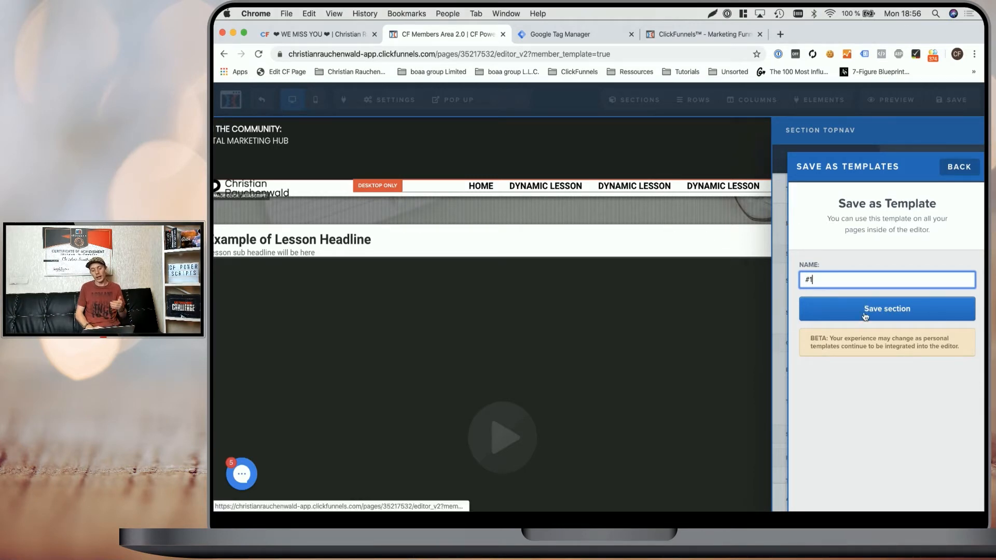
click(886, 309)
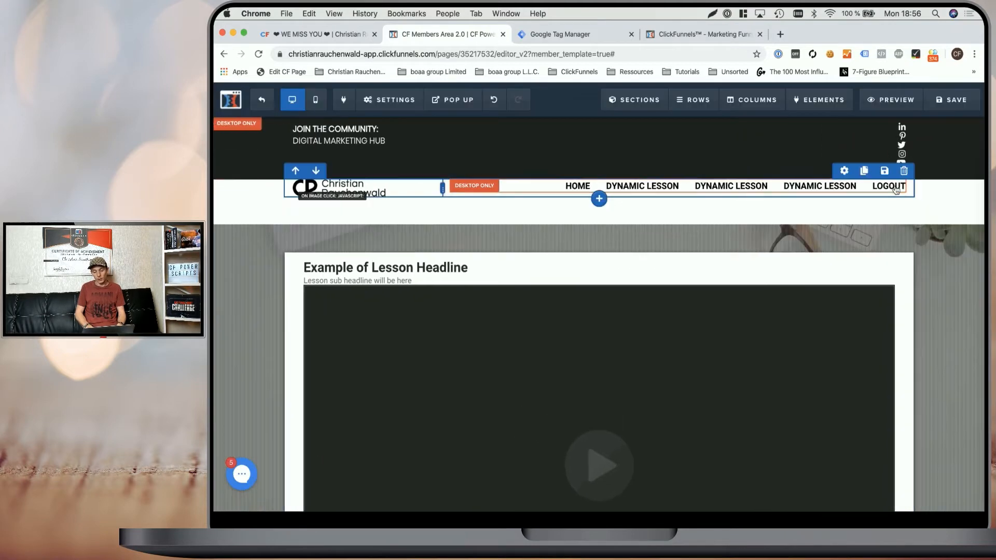
click(844, 170)
text(#)
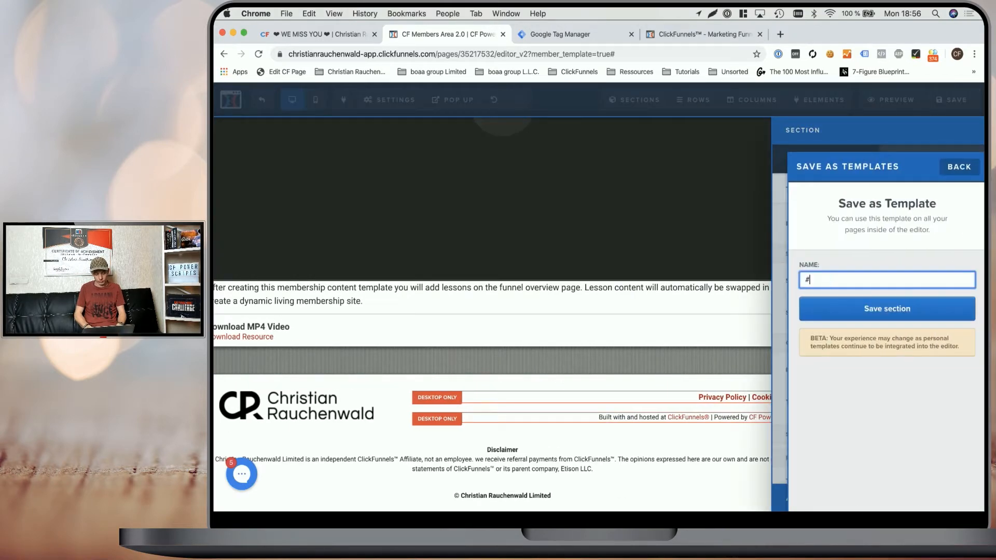
Unhide the HIDDENELEMENTS lesson-list section from Sections > Manage and save it
click(959, 166)
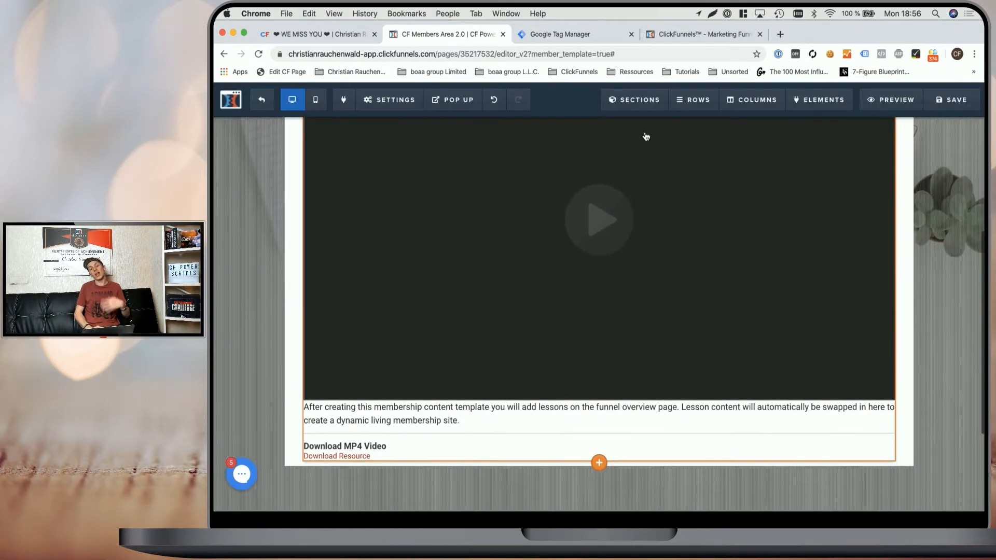
scroll(down, 3)
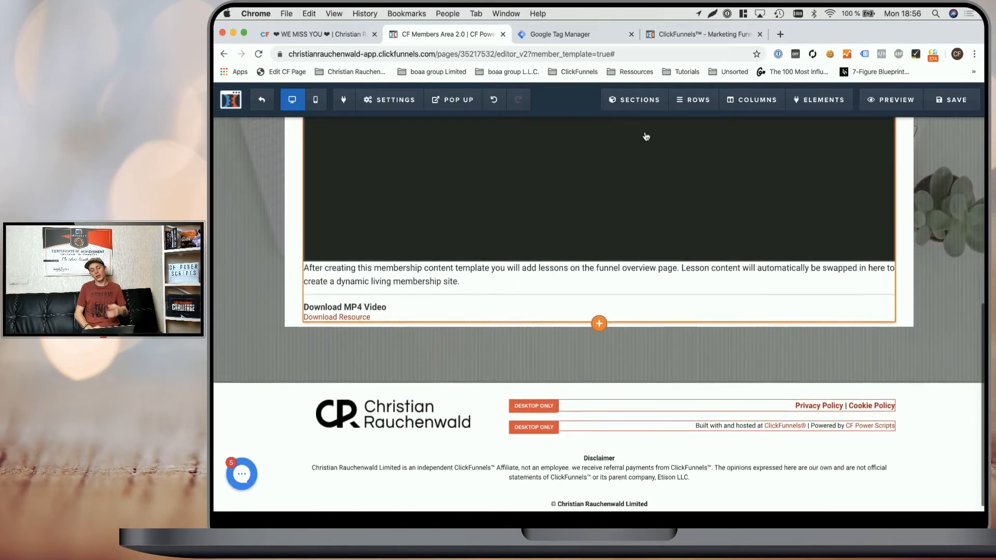
click(634, 99)
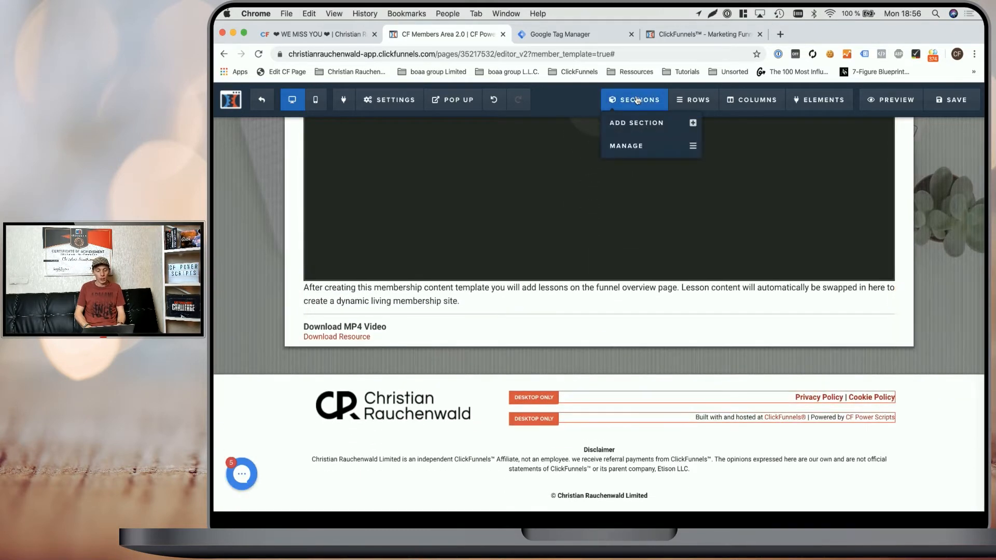
mouse_move(638, 145)
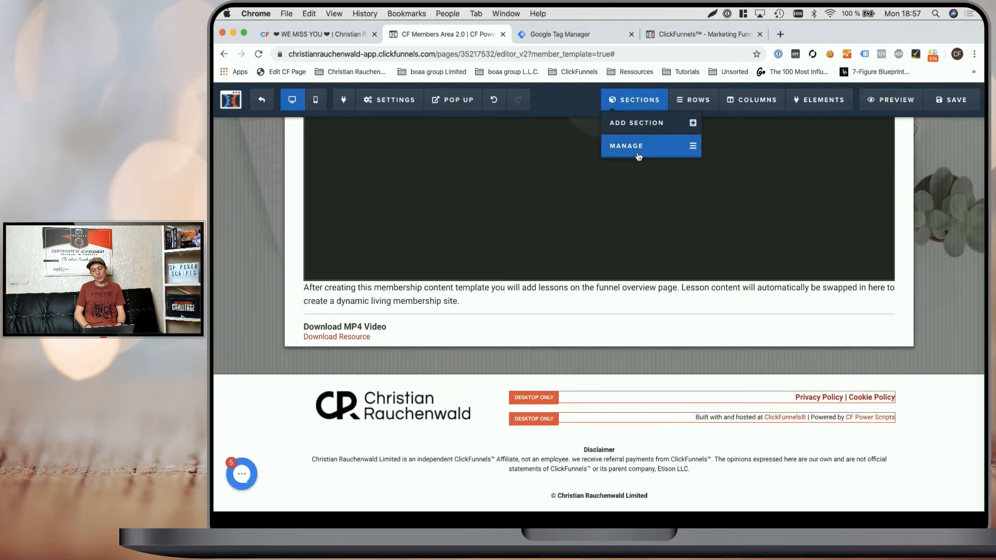
click(639, 145)
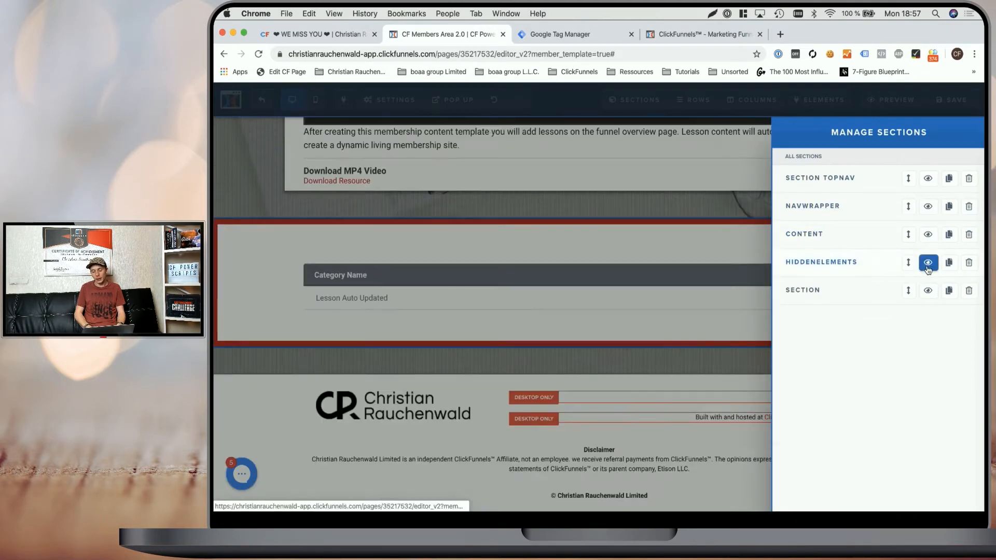
click(928, 263)
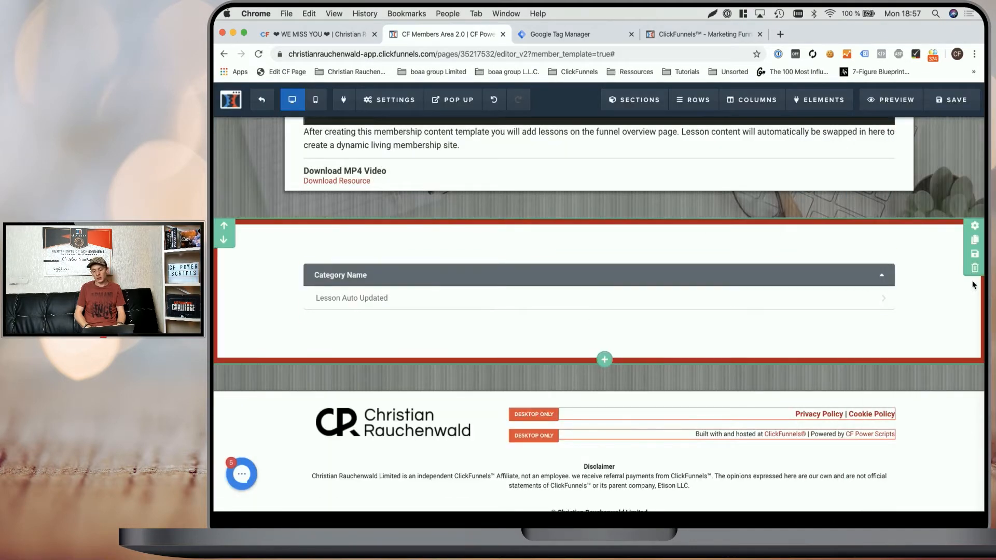
click(974, 239)
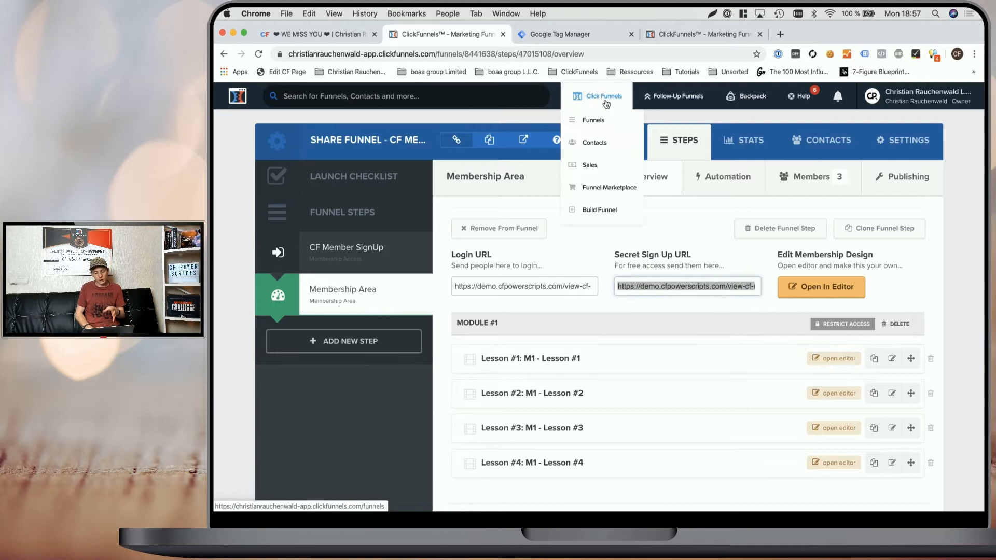
Open the Directly - Sales Funnel's Membership Access page in the editor
click(591, 120)
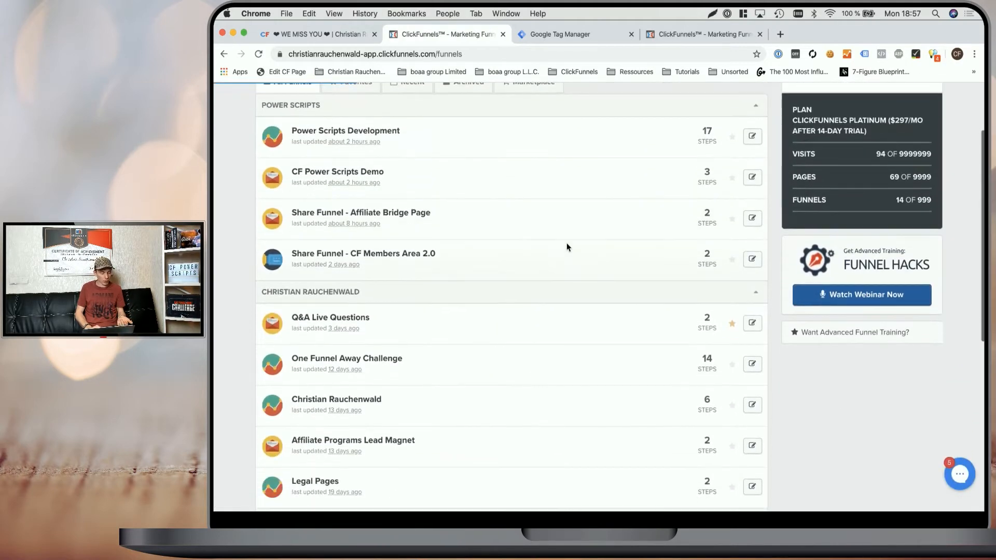
click(345, 134)
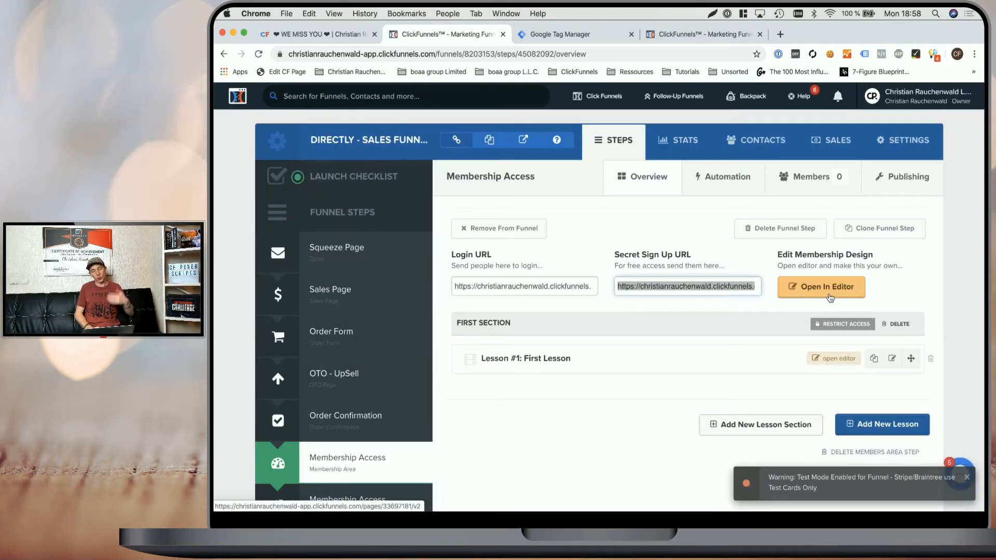
click(820, 287)
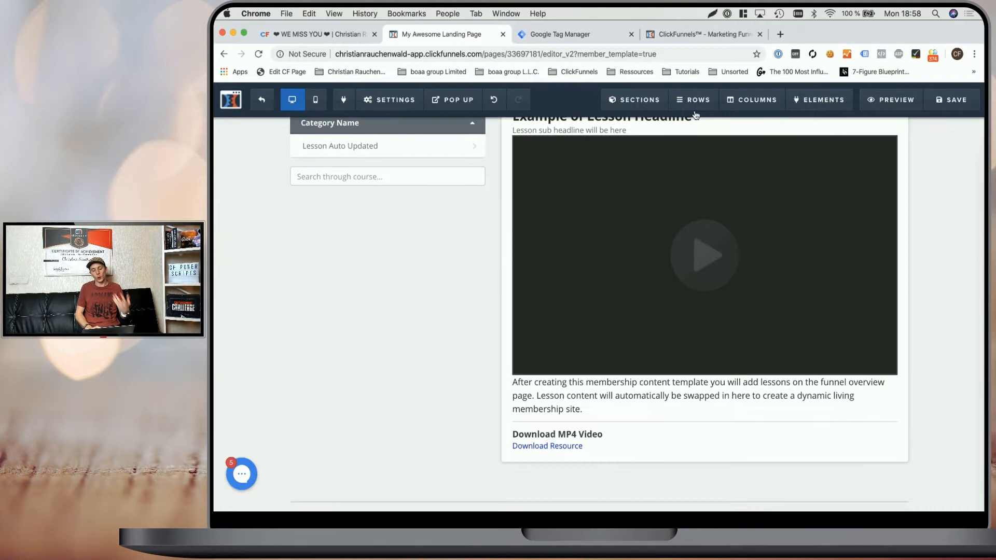
Delete the remaining lesson content section and confirm with OK
click(944, 168)
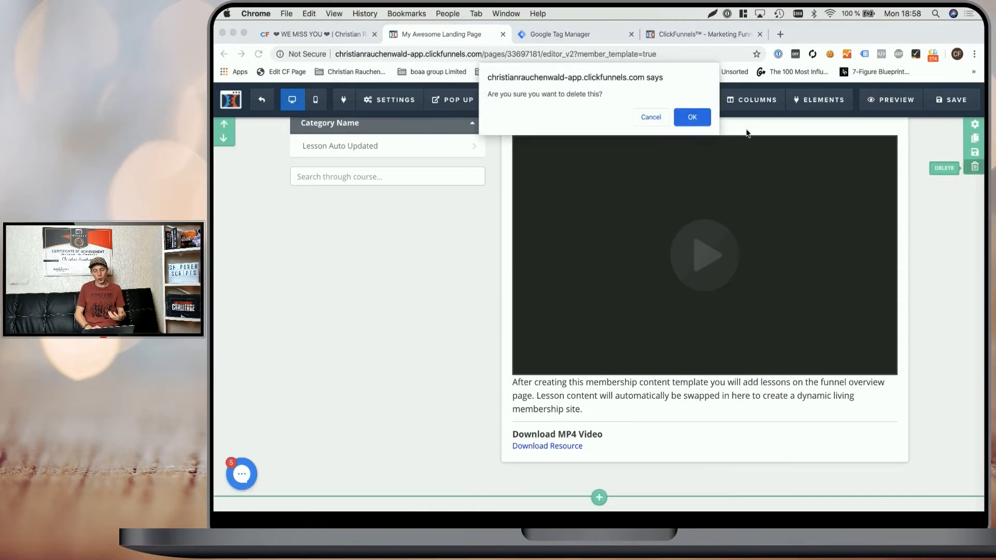
click(691, 117)
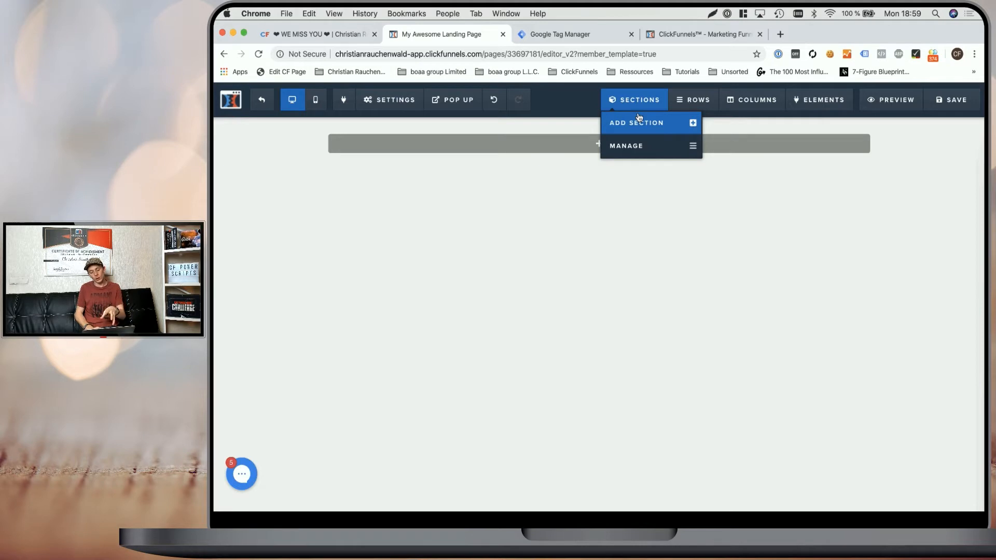
Insert saved section #1 from My Sections into the blank membership page
click(636, 123)
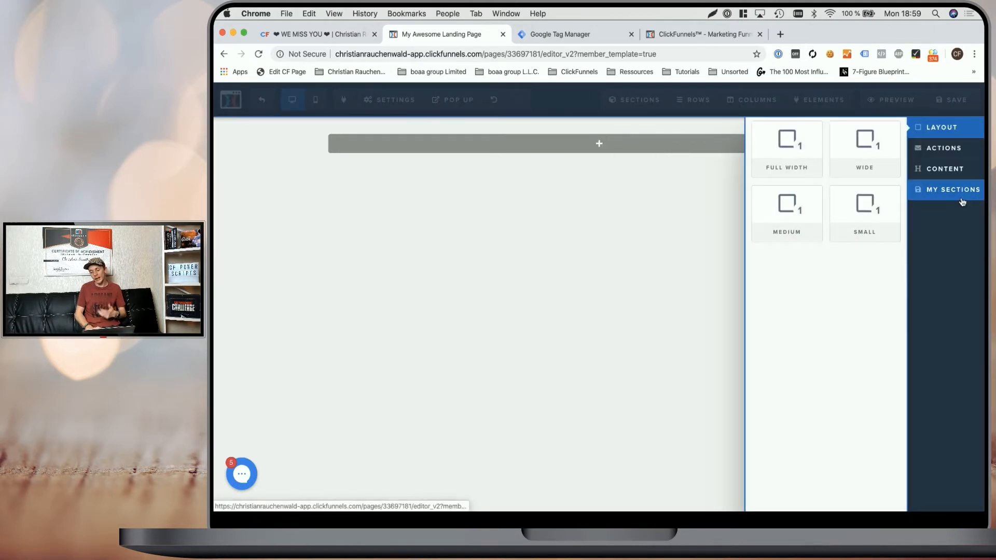
click(951, 189)
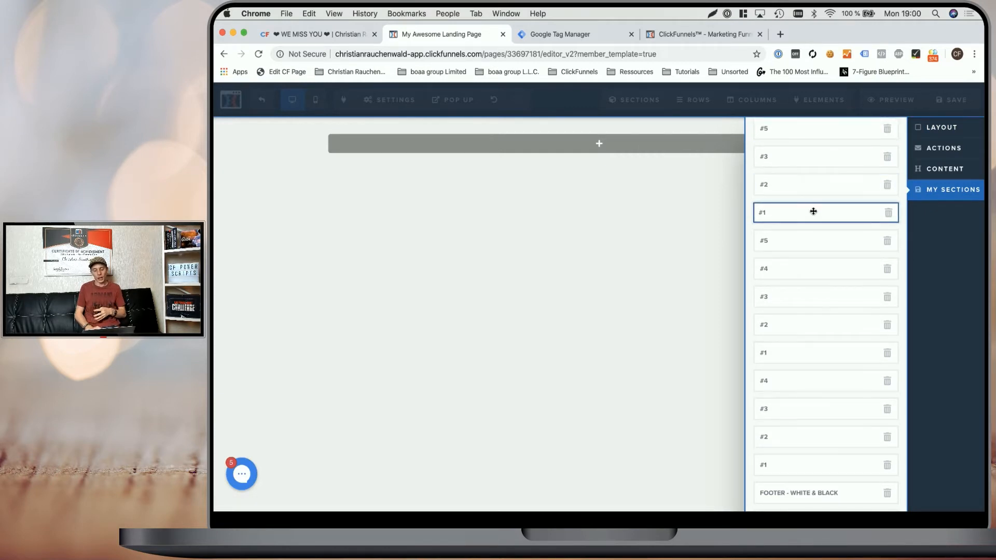
click(813, 212)
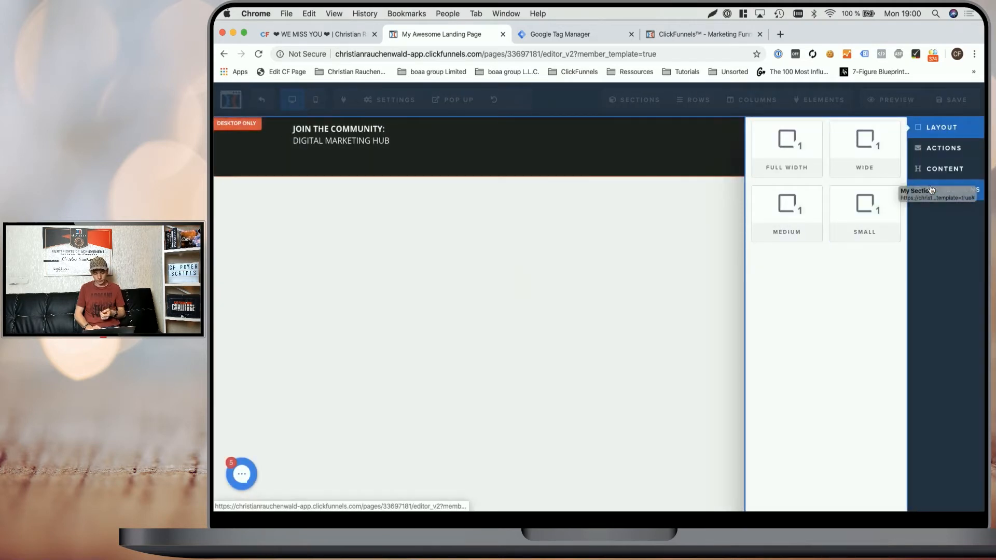
click(638, 100)
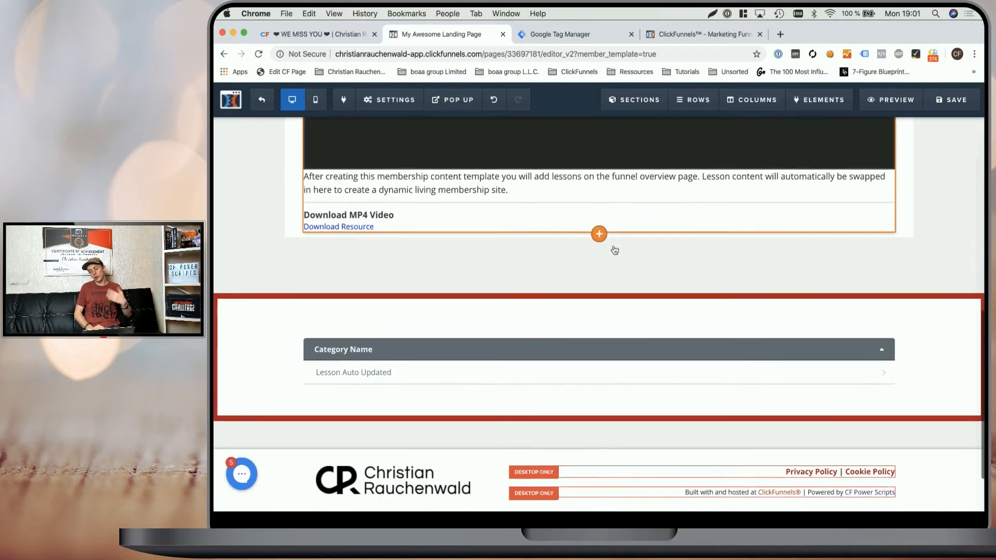
Remove the Category Name lesson-list section sitting above the footer
scroll(down, 3)
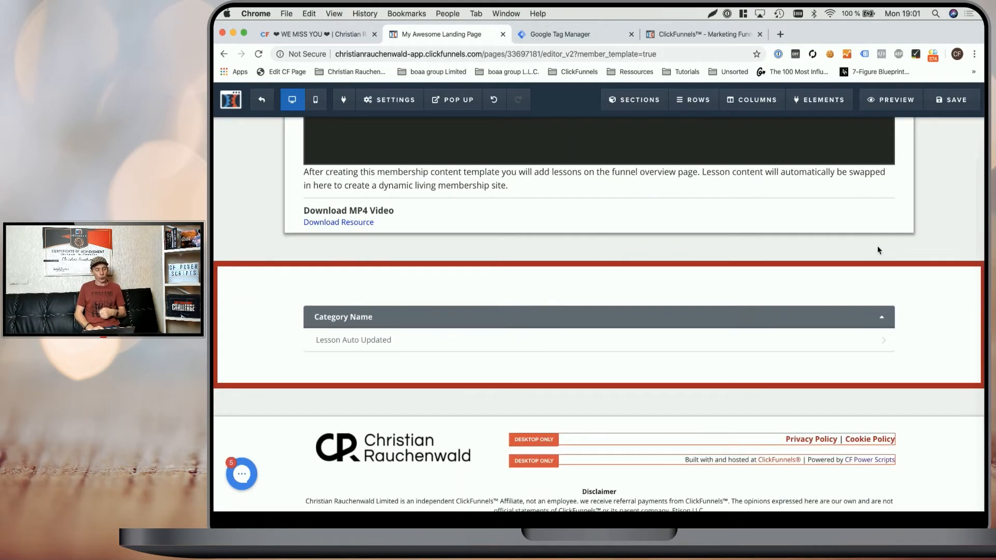
mouse_move(978, 272)
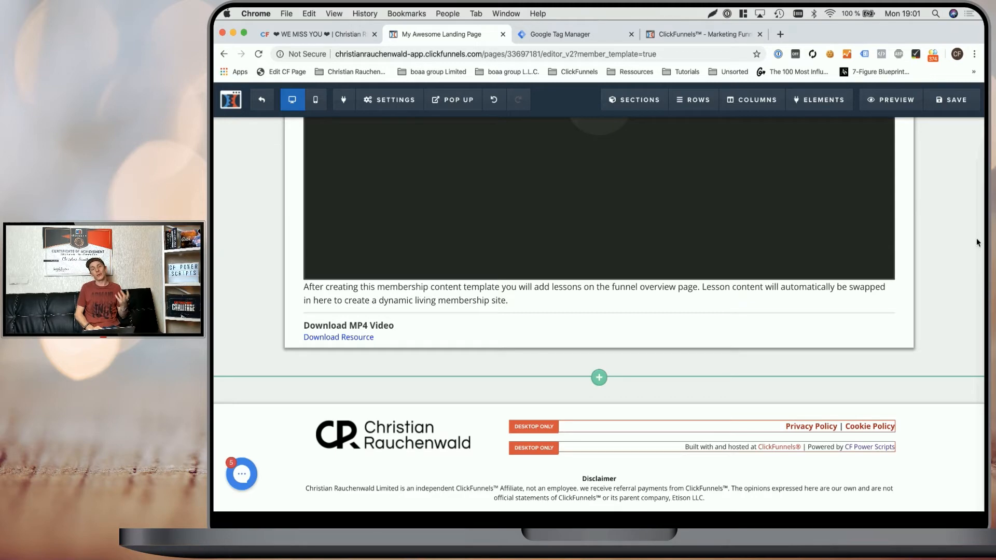
right_click(971, 212)
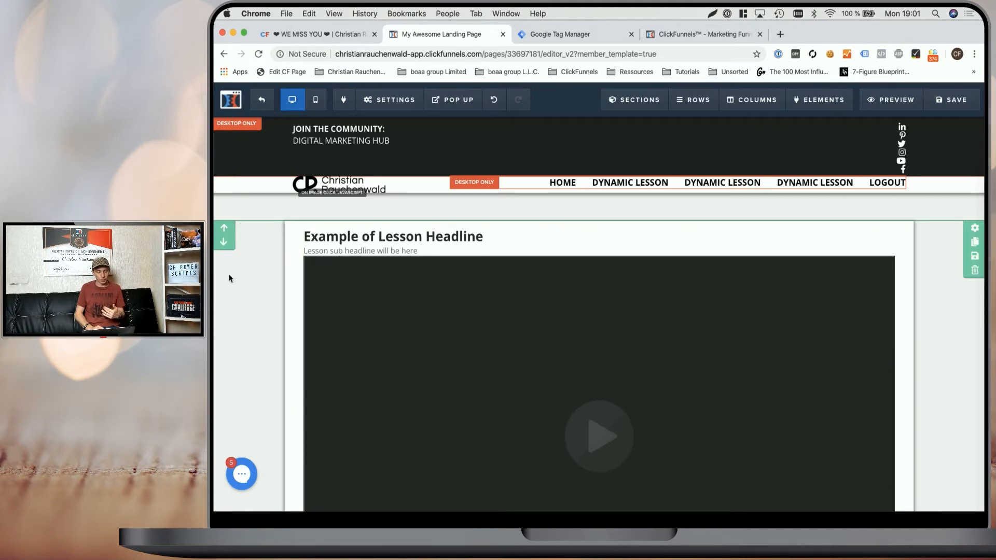
click(337, 184)
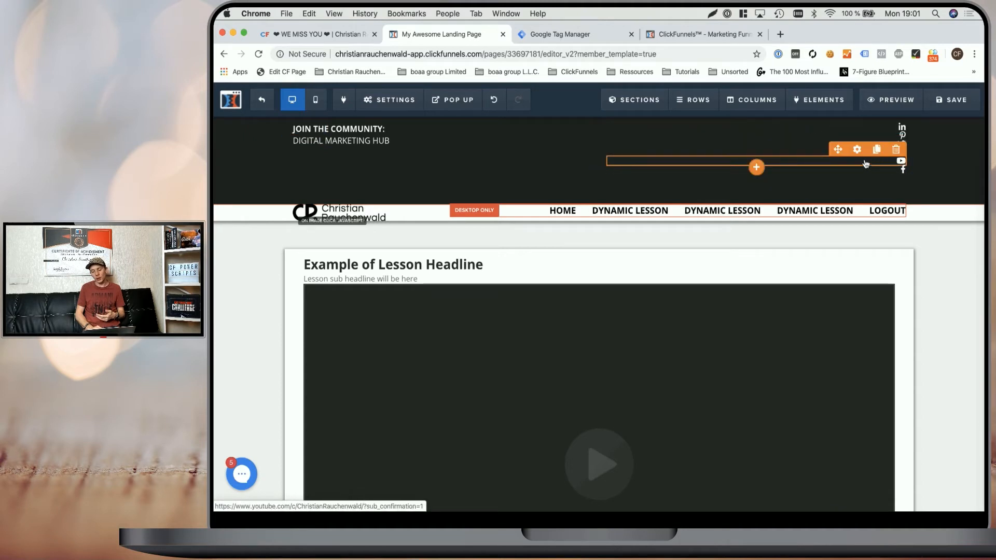
click(857, 149)
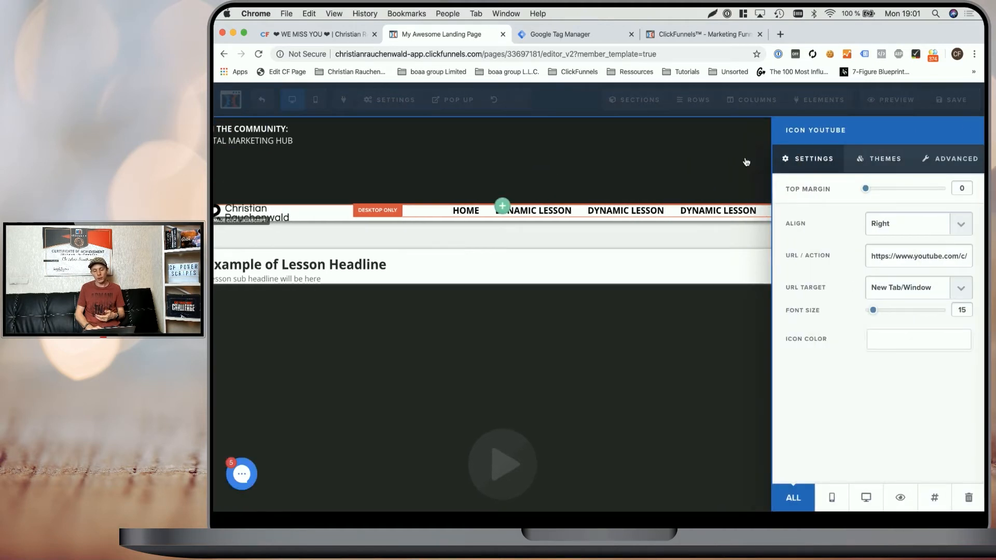
click(819, 100)
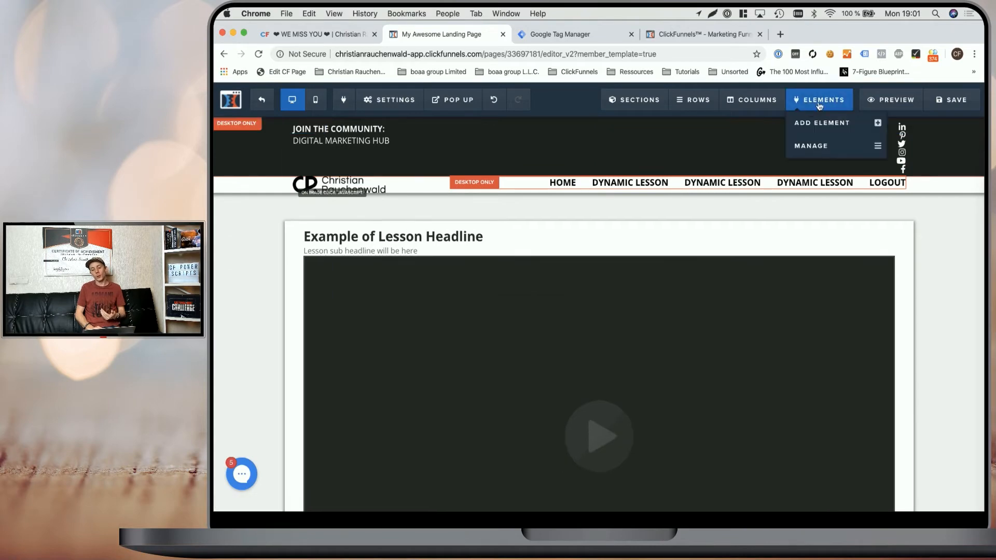
click(811, 145)
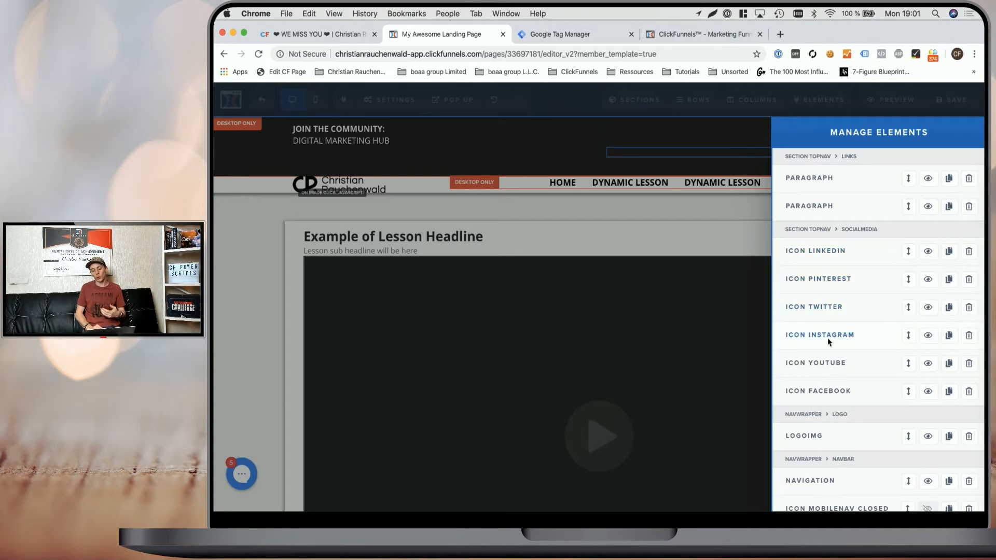
click(818, 390)
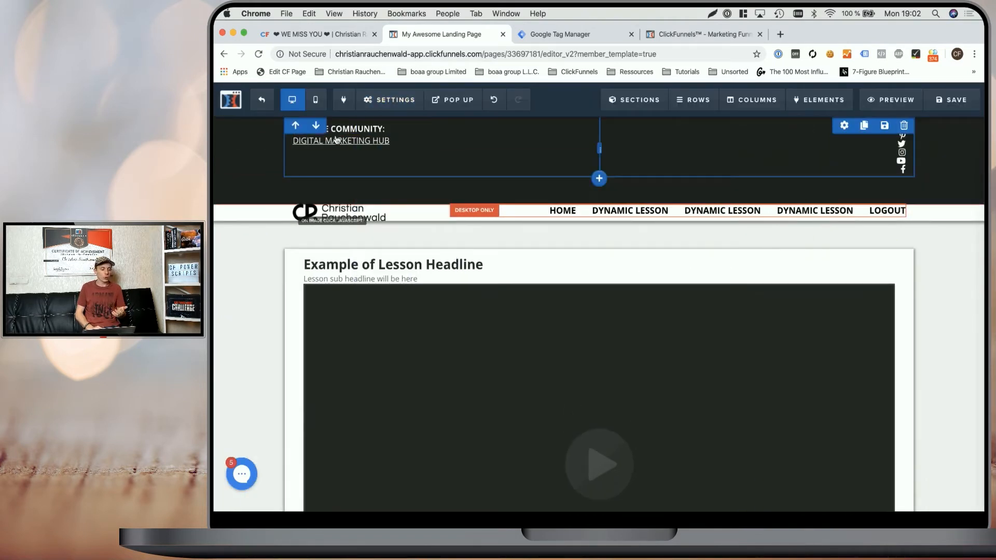
click(339, 129)
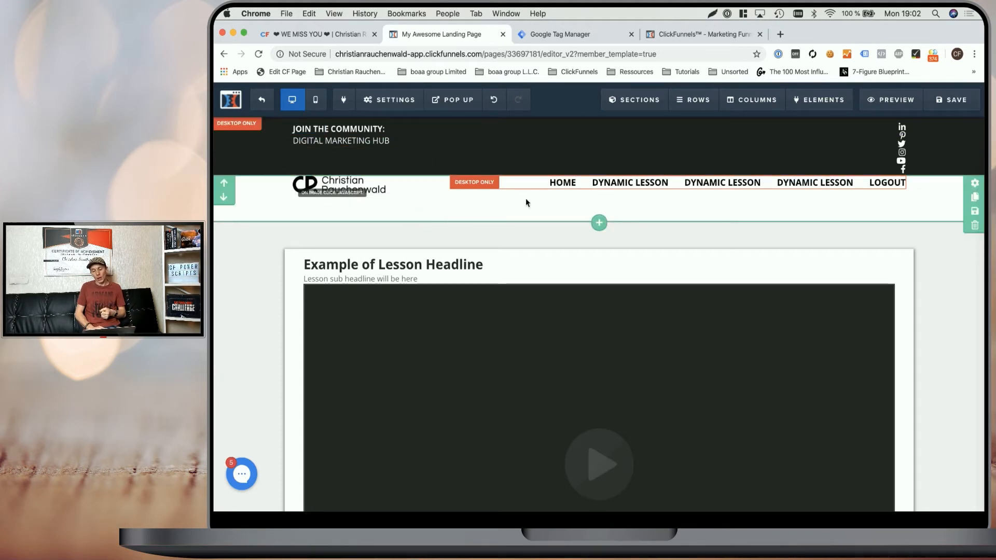
scroll(down, 3)
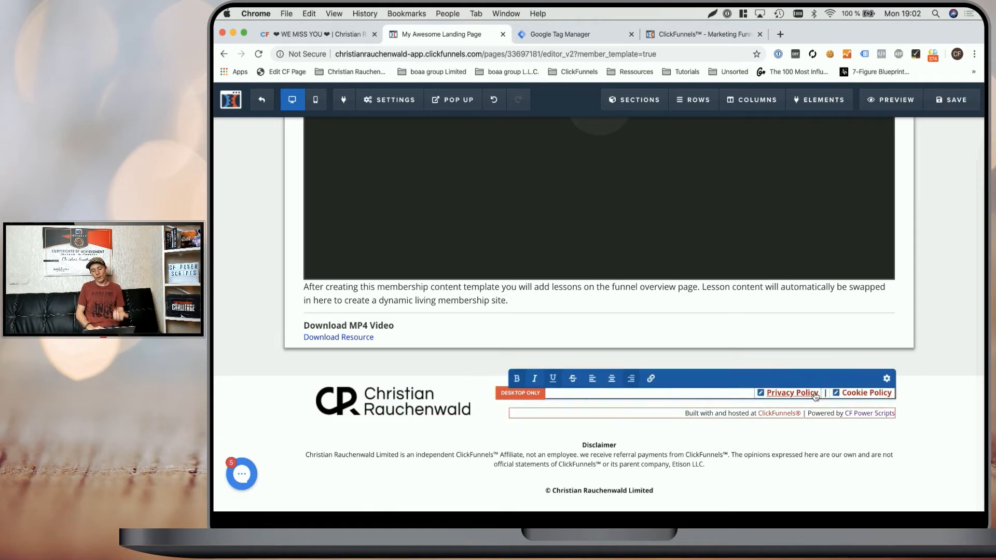
click(865, 392)
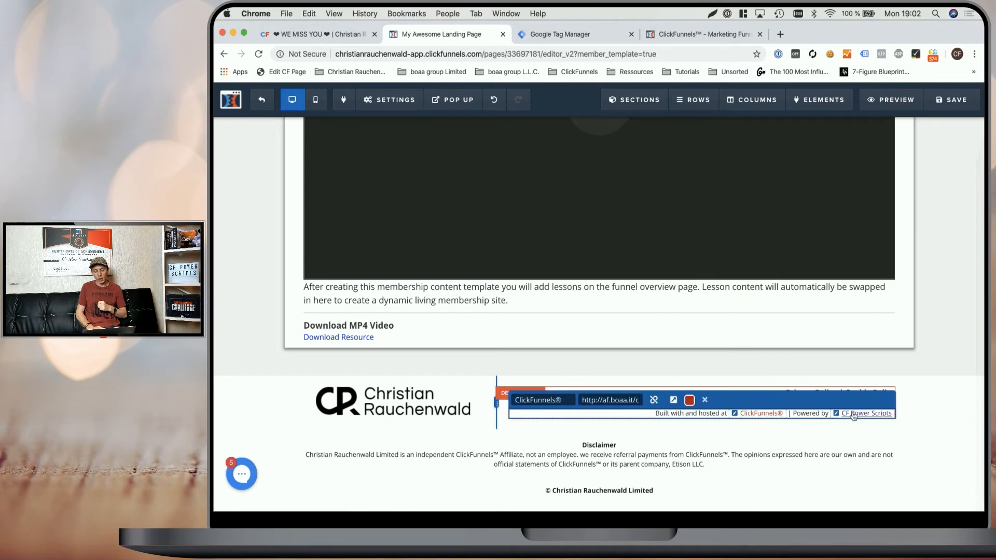
click(866, 412)
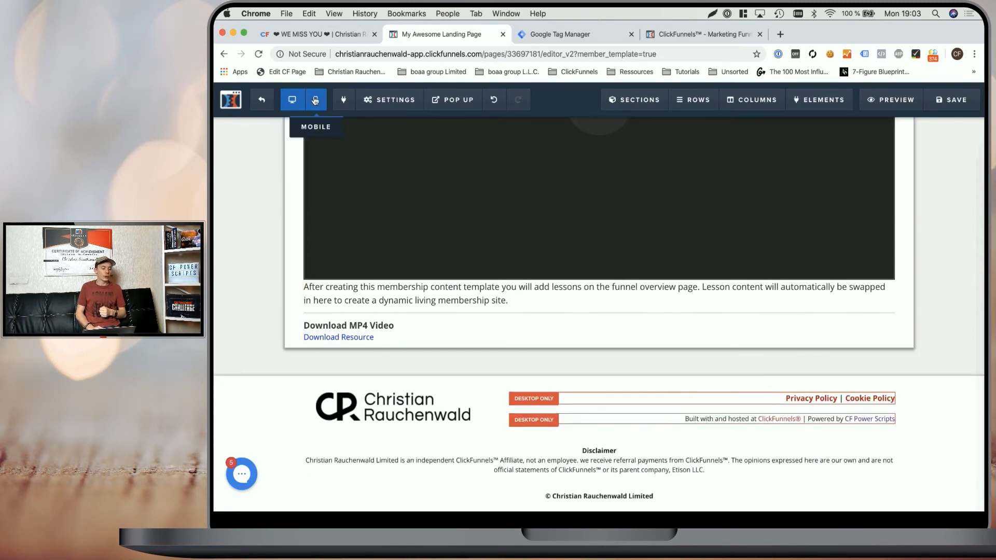
Preview the page in mobile layout and inspect the footer's mobile-only credit text
click(315, 99)
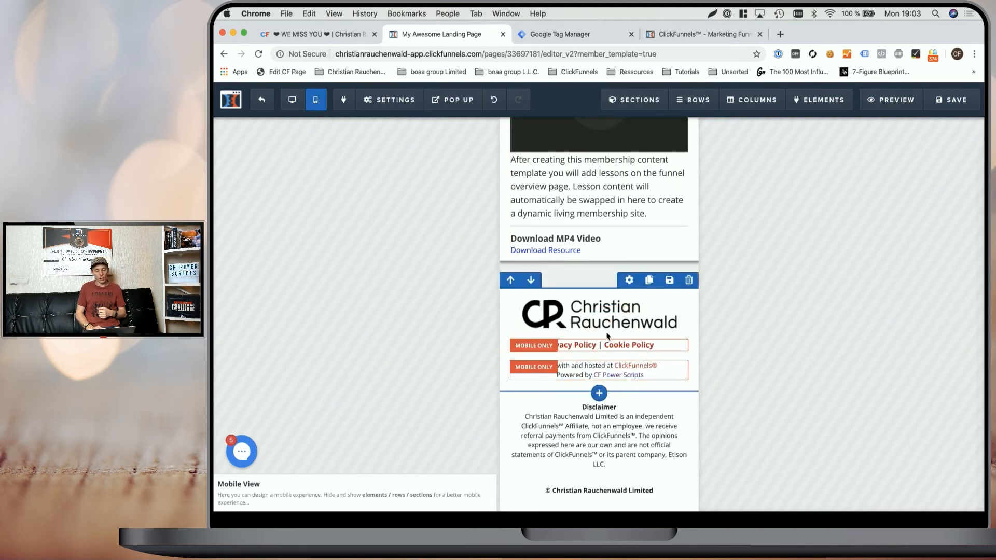
click(600, 345)
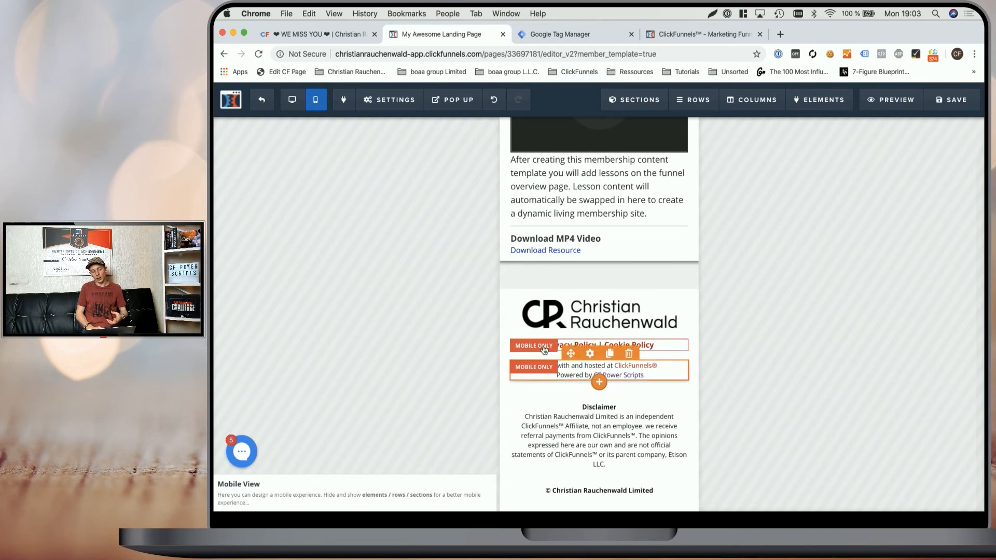
click(292, 99)
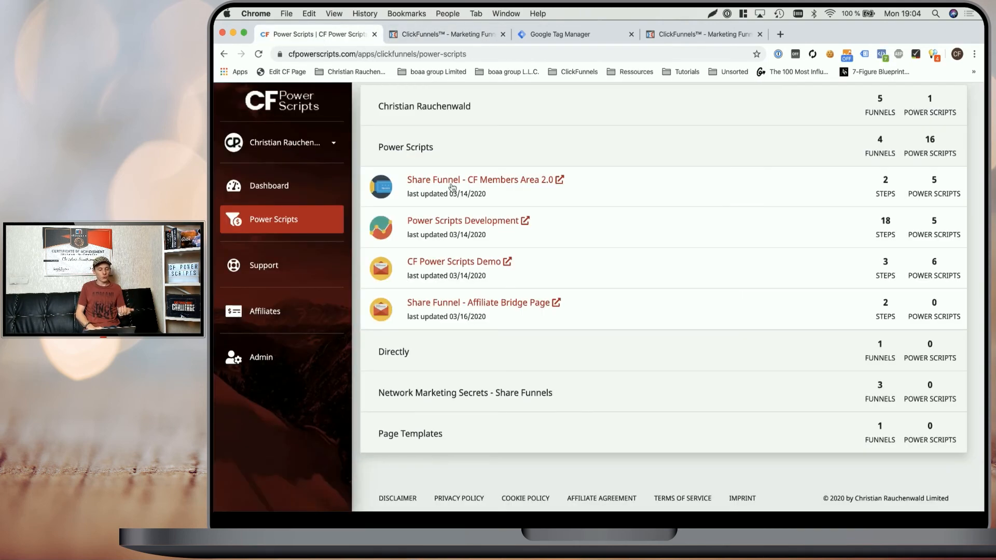
mouse_move(566, 278)
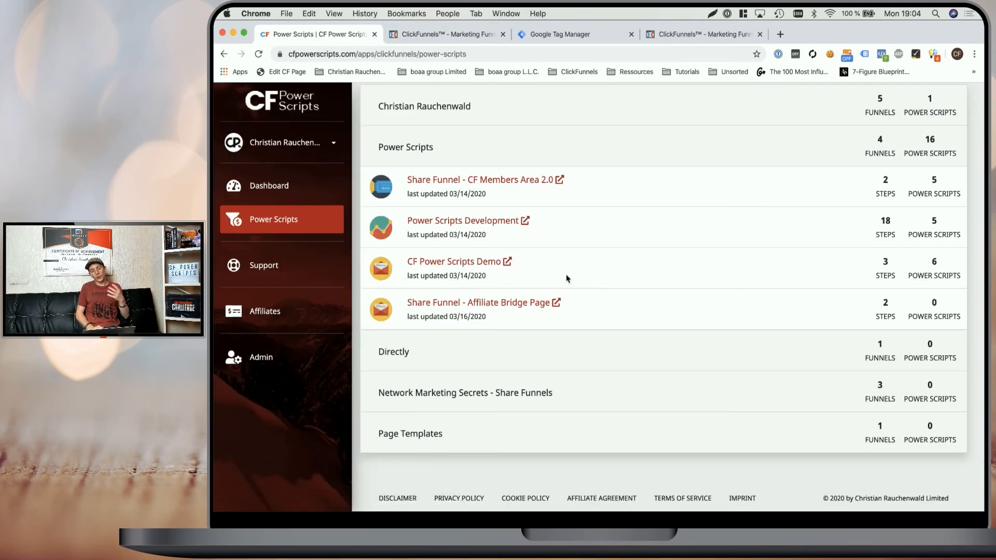
mouse_move(527, 275)
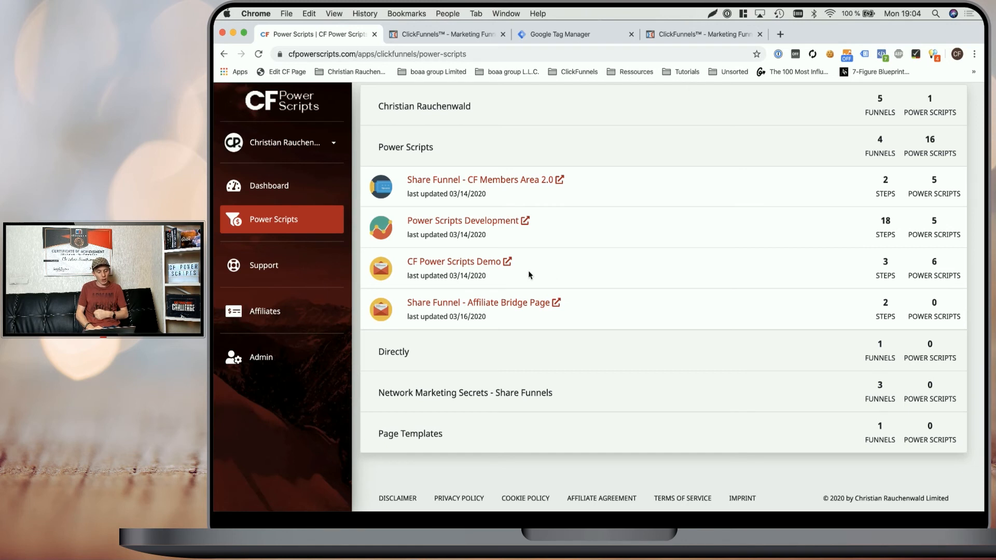
Remove CF Members Area 2.0 from the Membership Area step and begin adding a new script
click(480, 180)
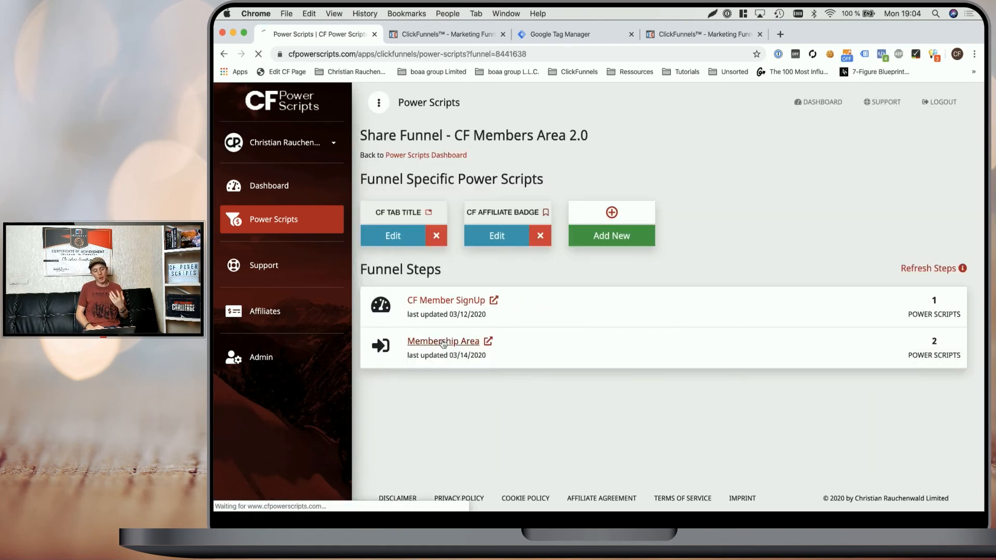
click(443, 342)
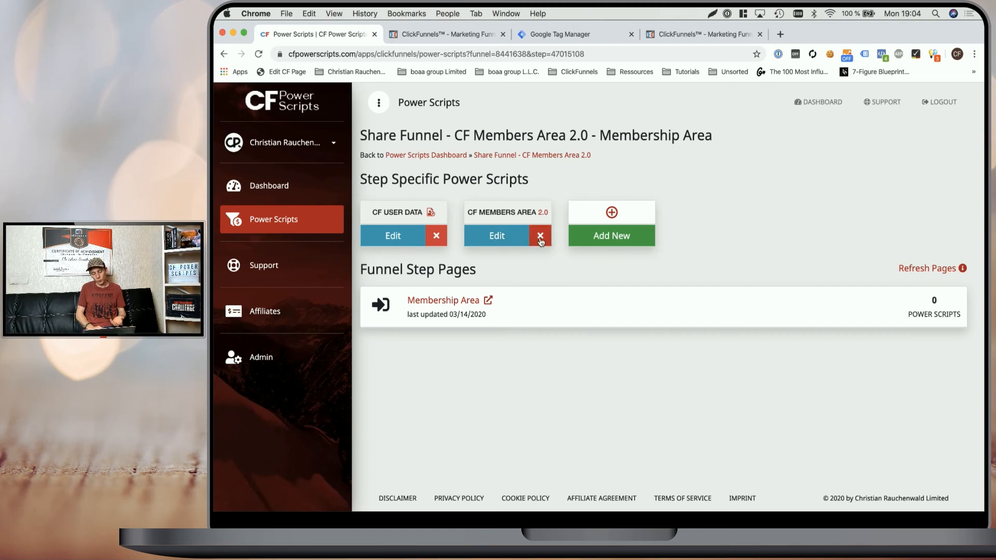
click(540, 235)
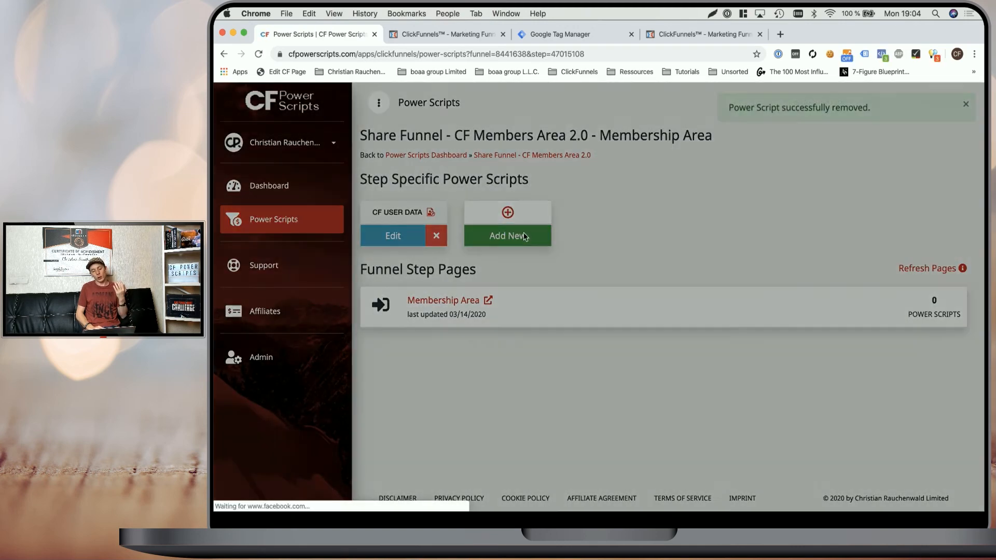
click(507, 235)
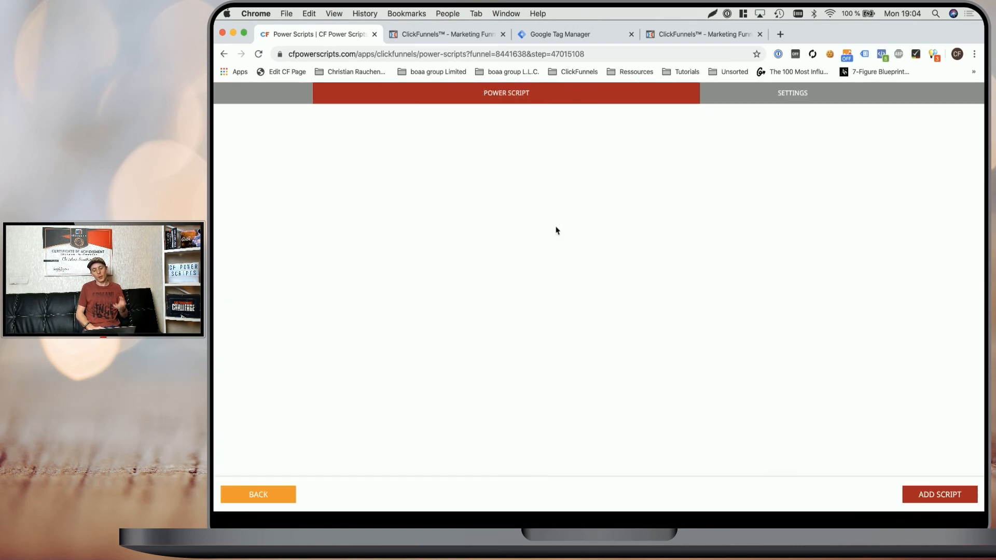